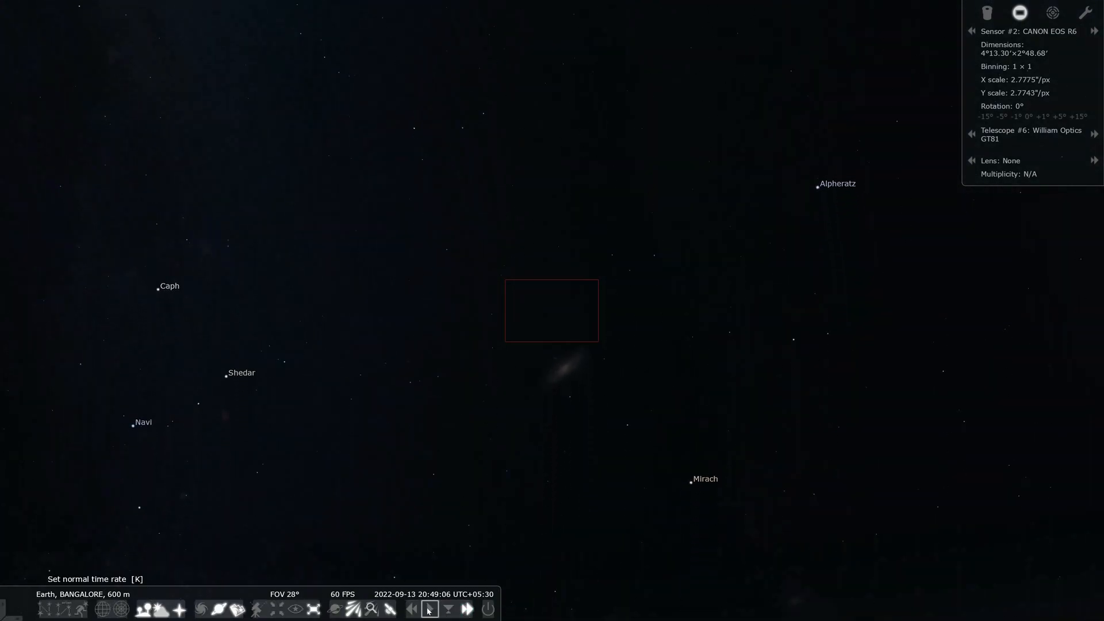
Adjust the simulated time rate and cycle the GT81's CCD frame through several camera sensors on the Pleiades.
click(467, 609)
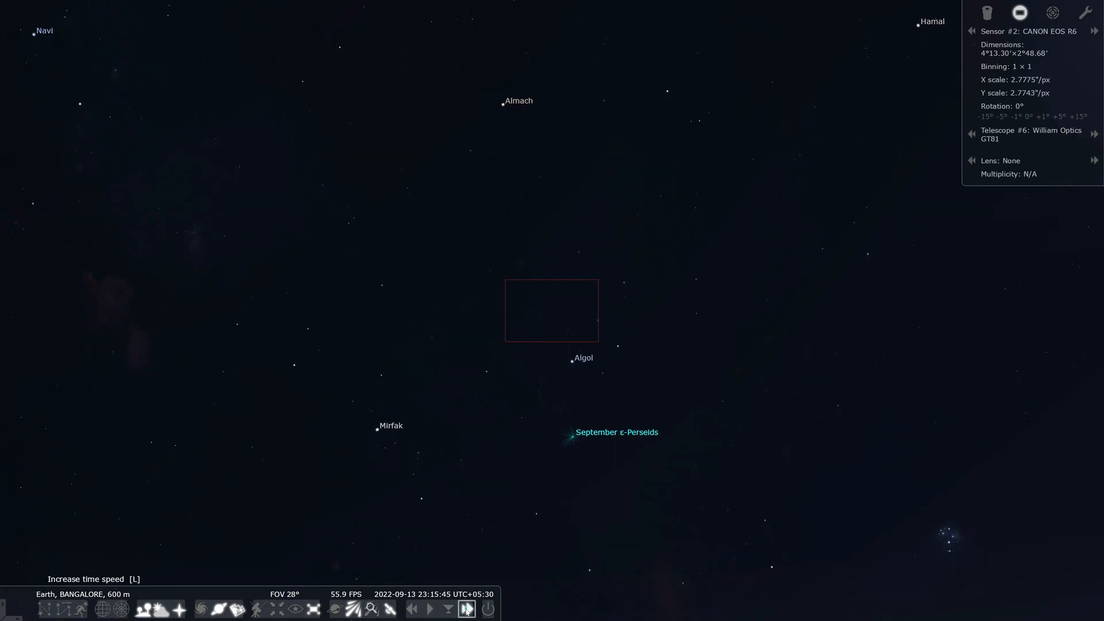
click(465, 608)
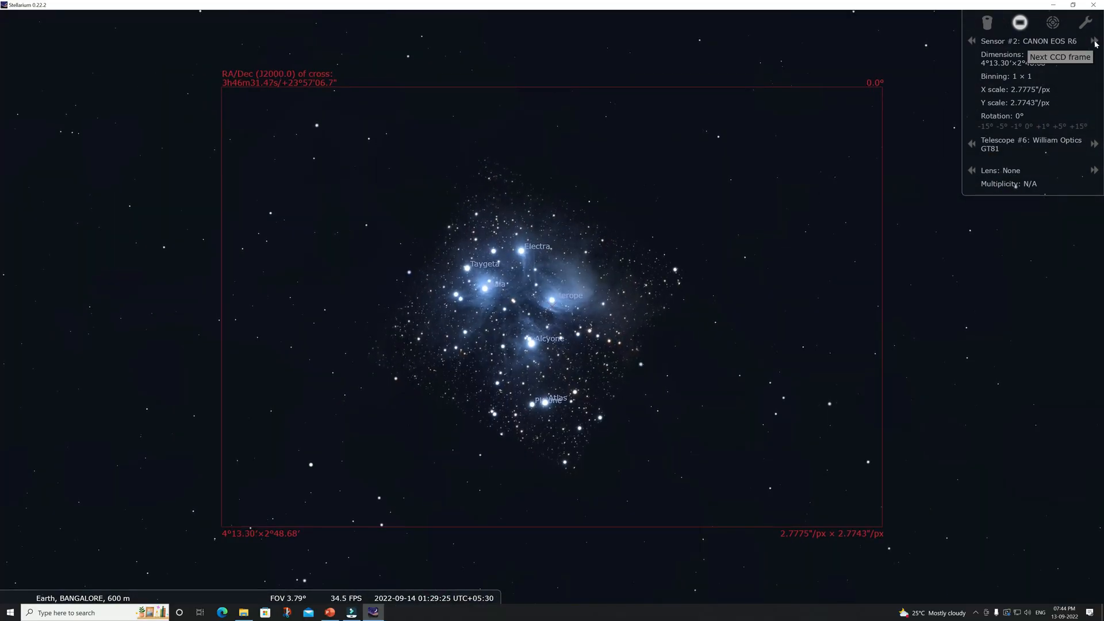
click(1094, 42)
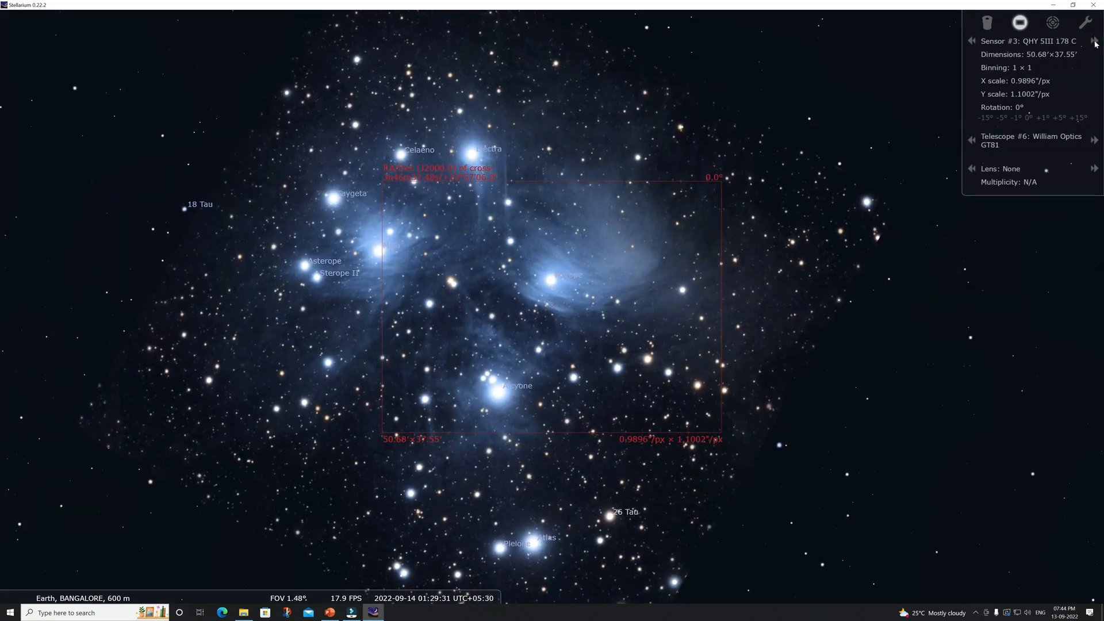
click(1095, 41)
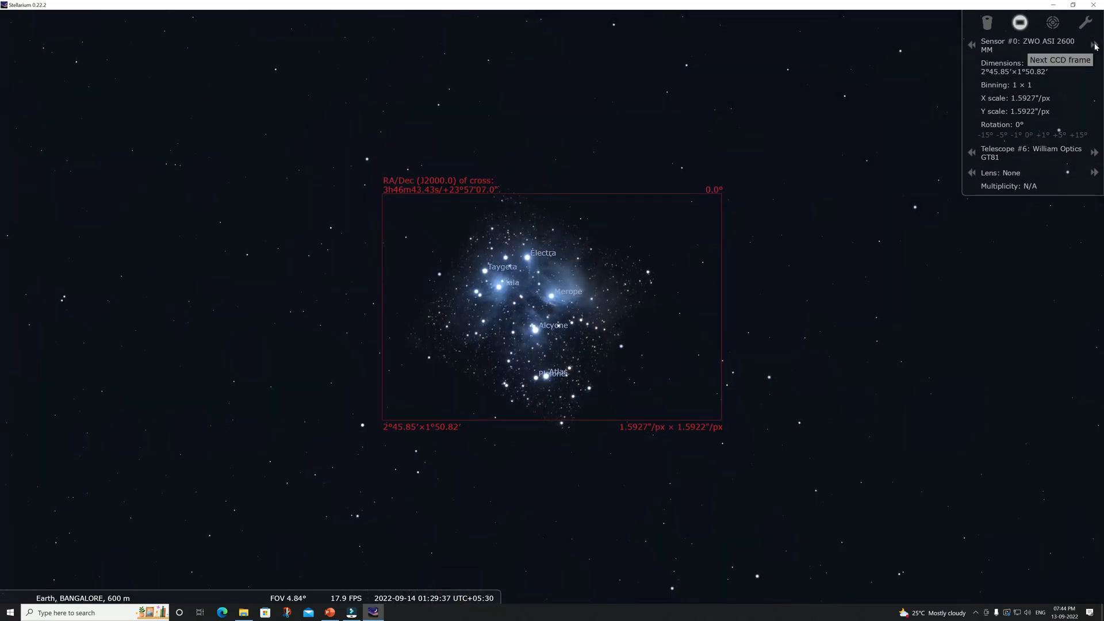
click(1094, 44)
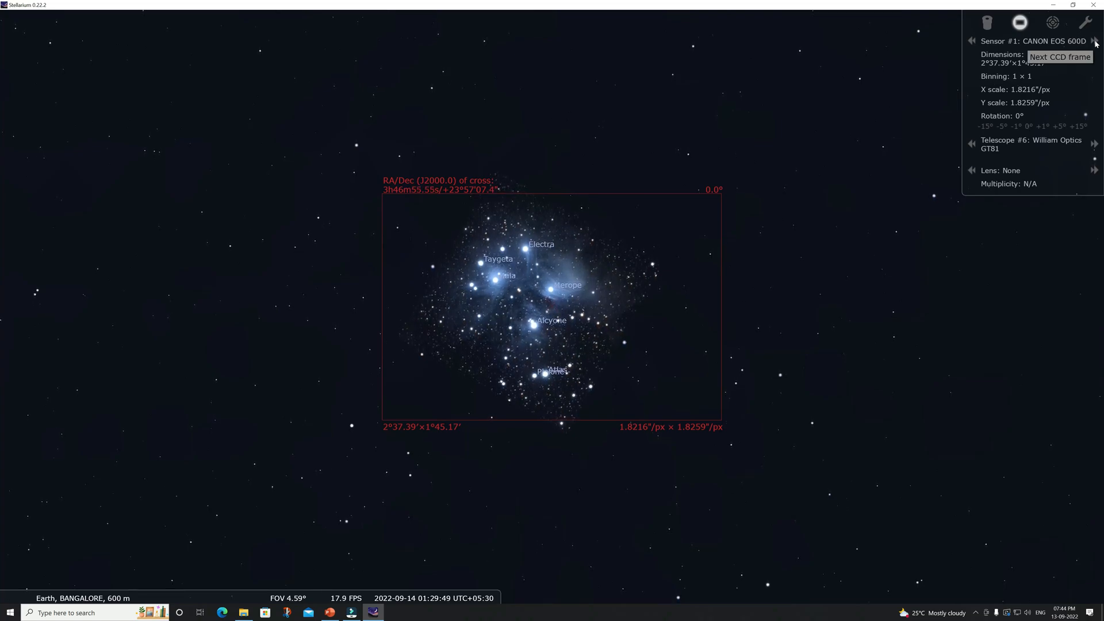
click(1094, 41)
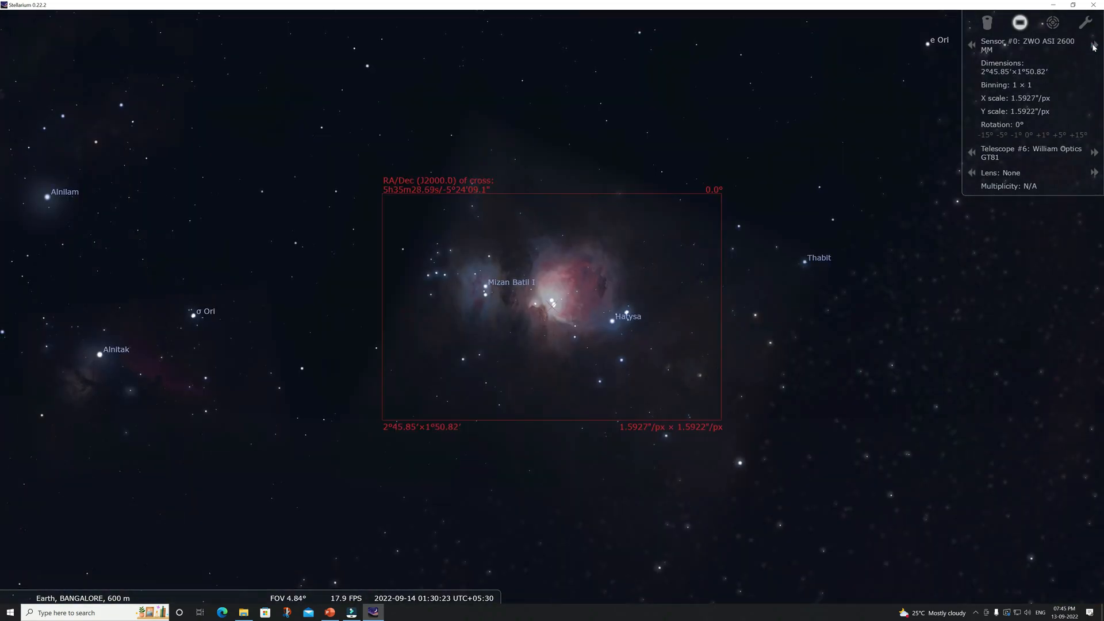
Compare successive camera sensor frames on the Orion Nebula, then on the Alnitak region.
click(1093, 41)
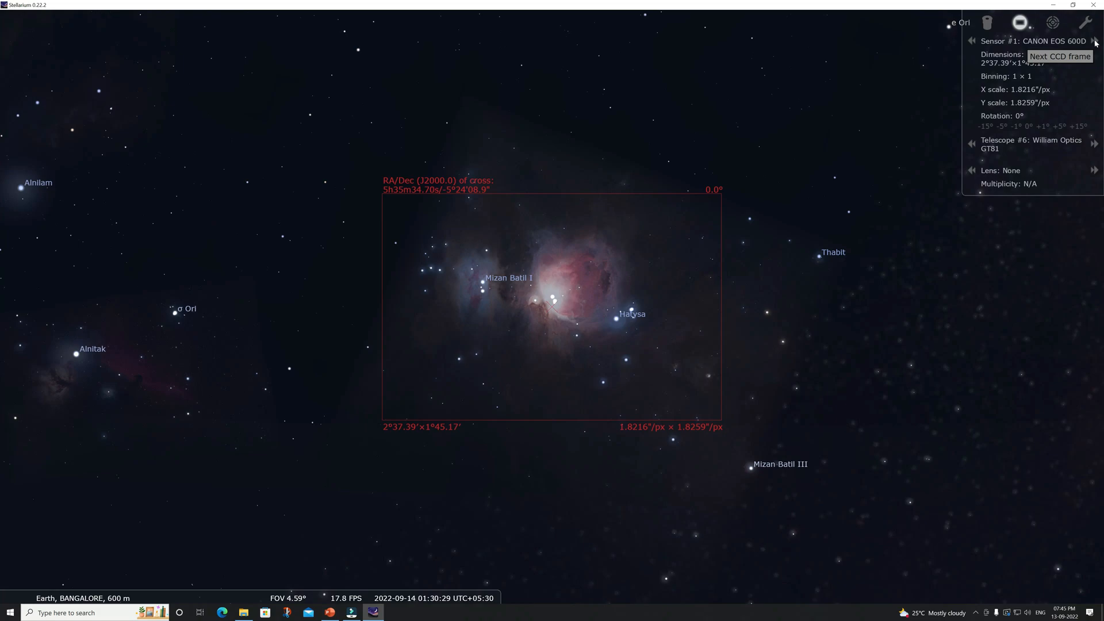
click(1096, 41)
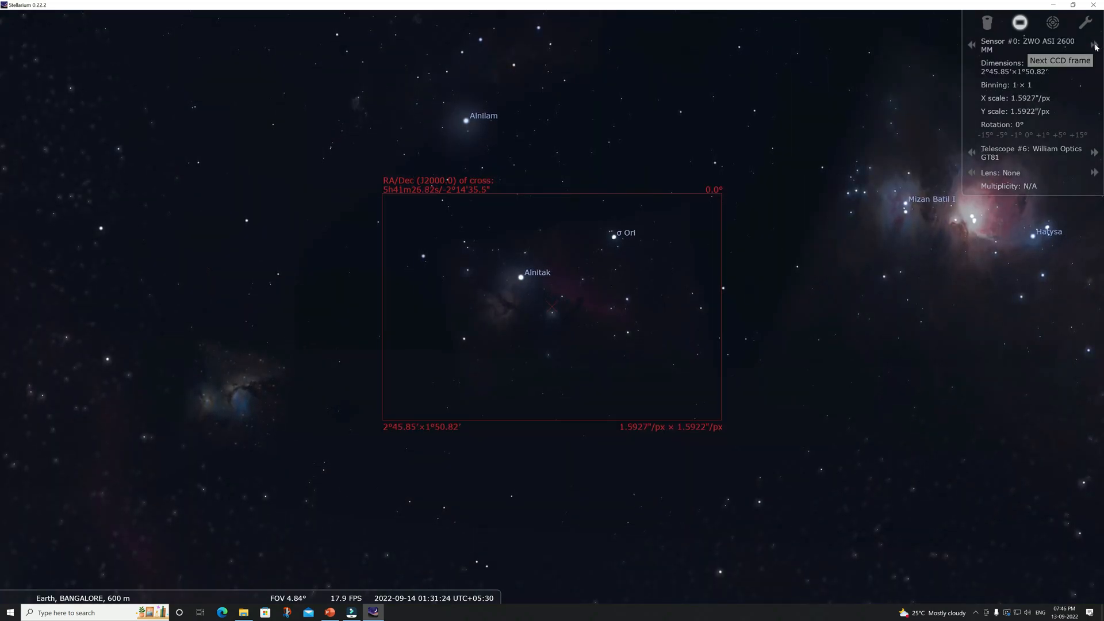
click(1093, 43)
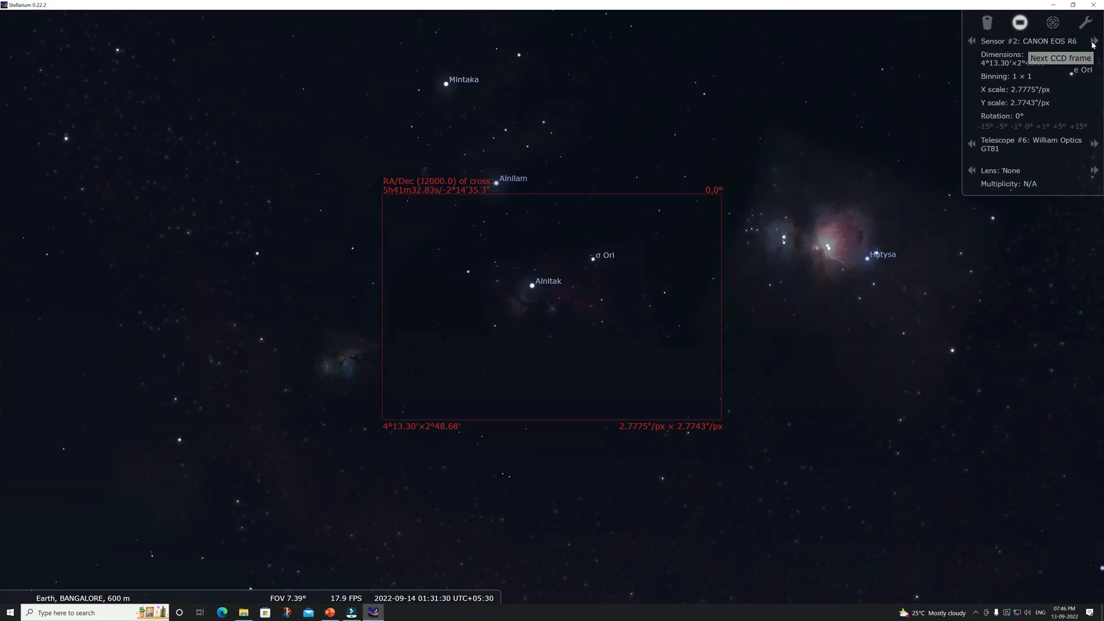
click(1093, 42)
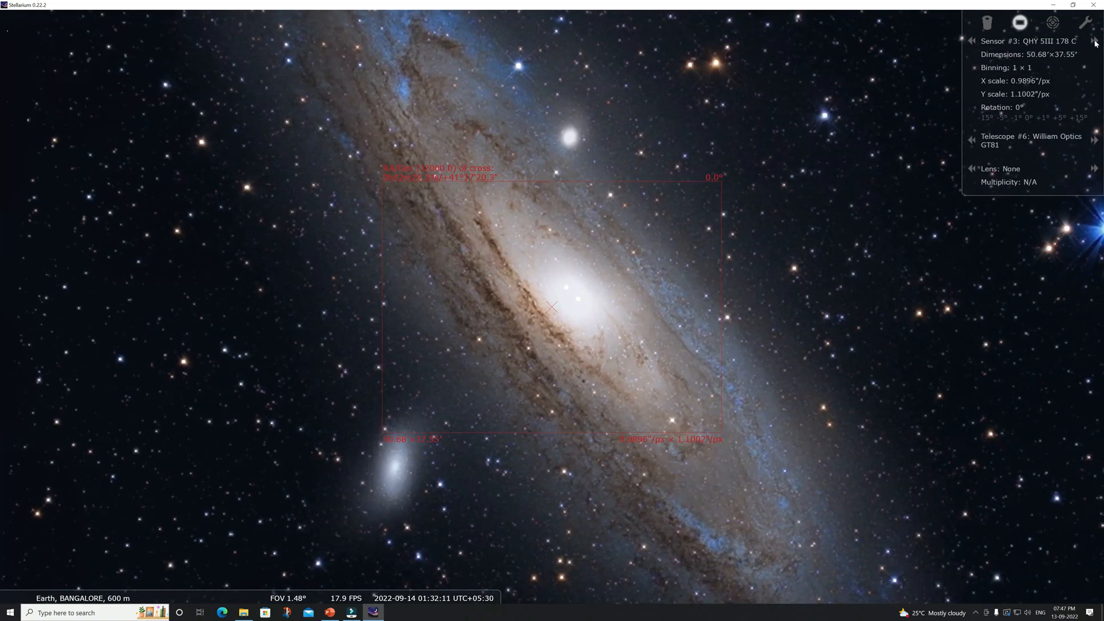
Cycle Andromeda's CCD frame through further sensors and switch to the next telescope.
click(1094, 41)
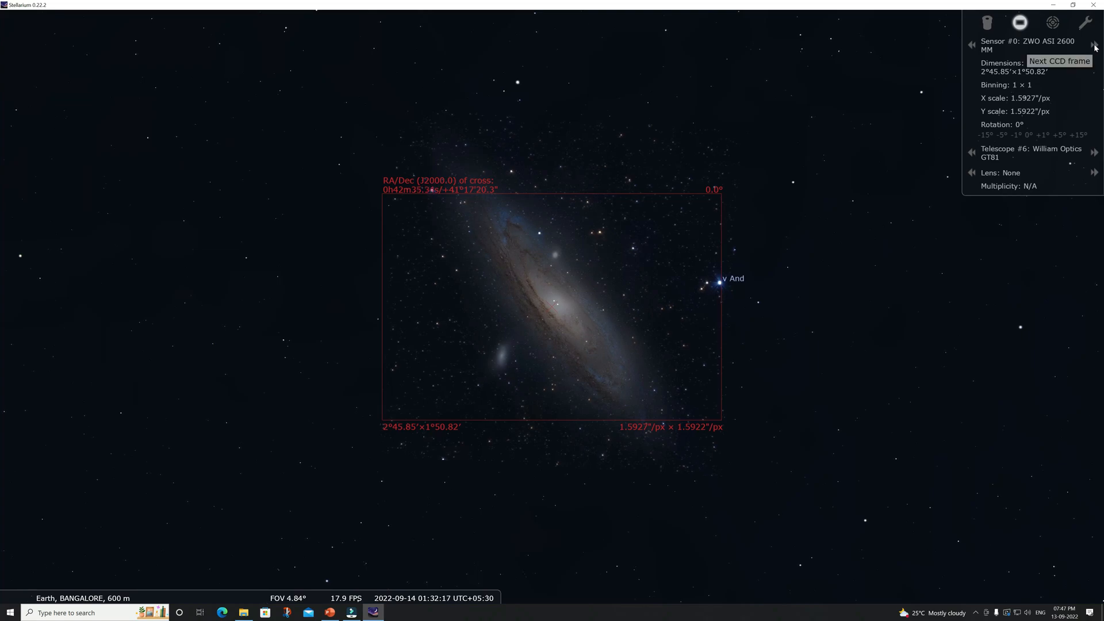
click(1095, 42)
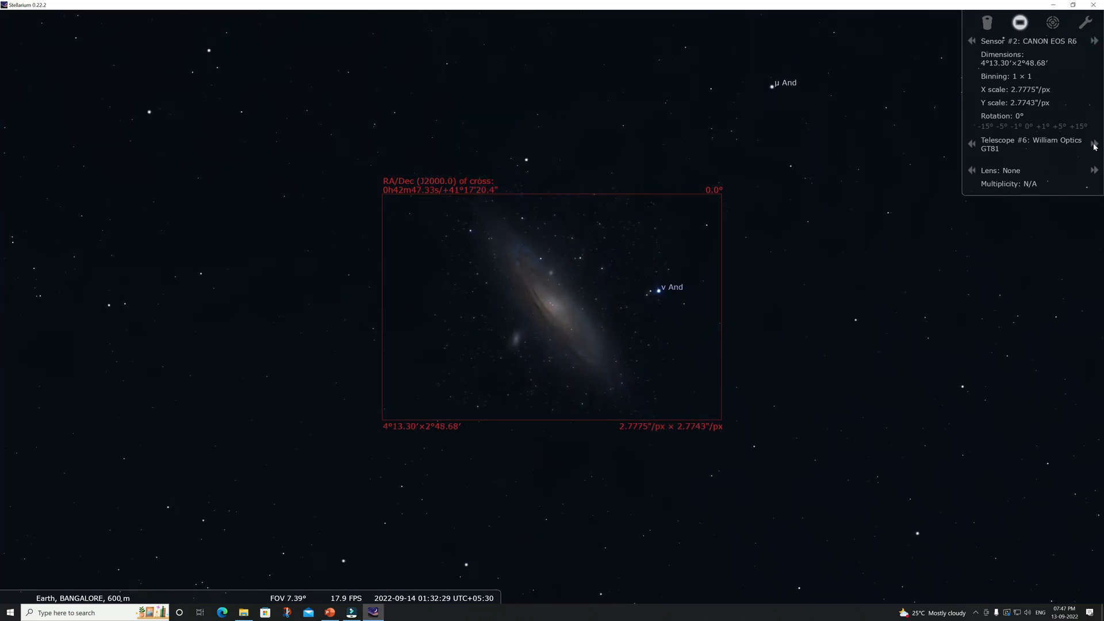
click(1094, 139)
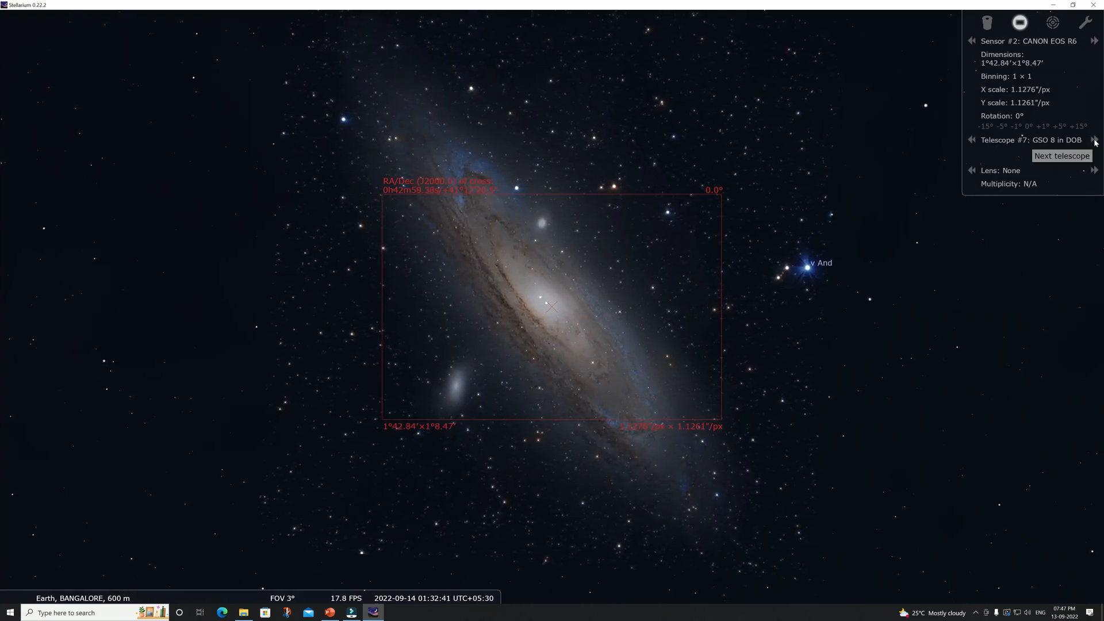
Frame Andromeda with the QHY SIII 178 C sensor on the Canon Lens 300mm f/4.
click(1093, 141)
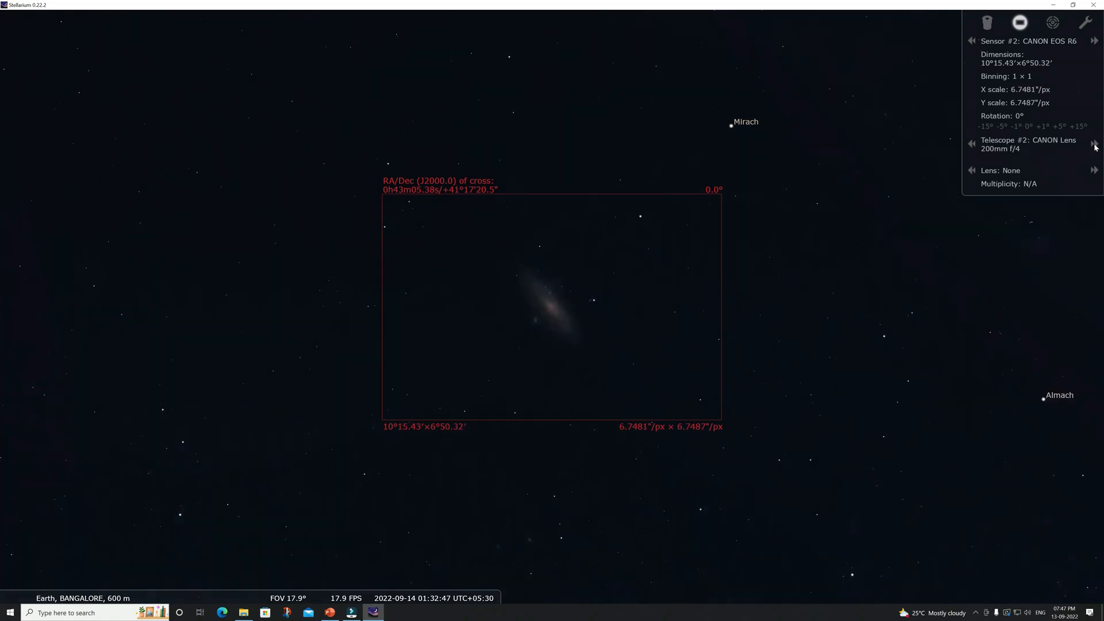
click(1094, 40)
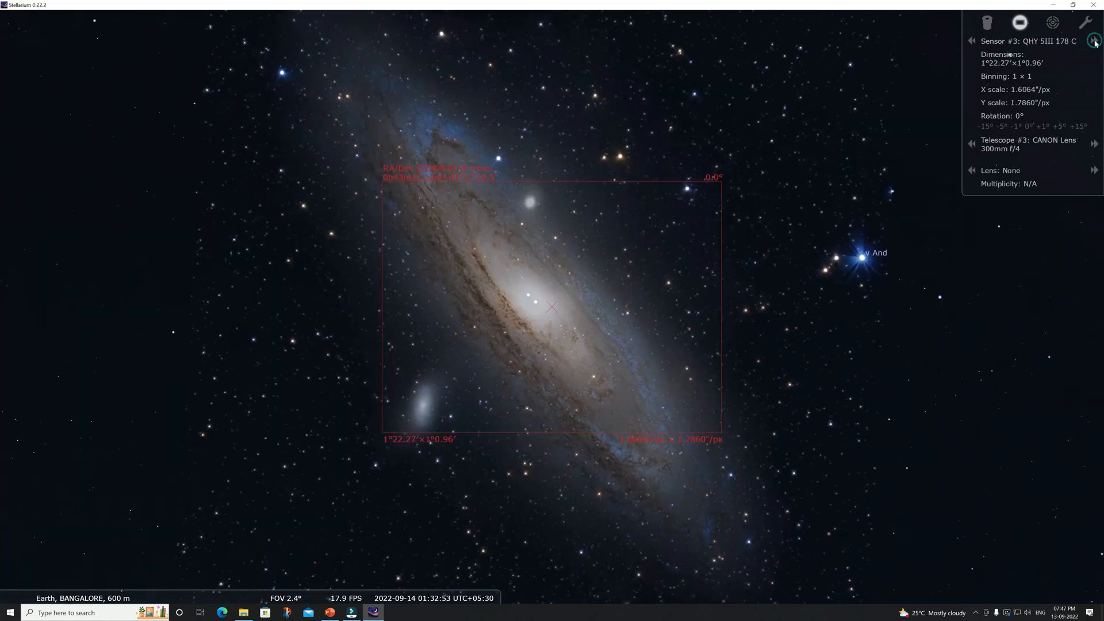
click(1093, 40)
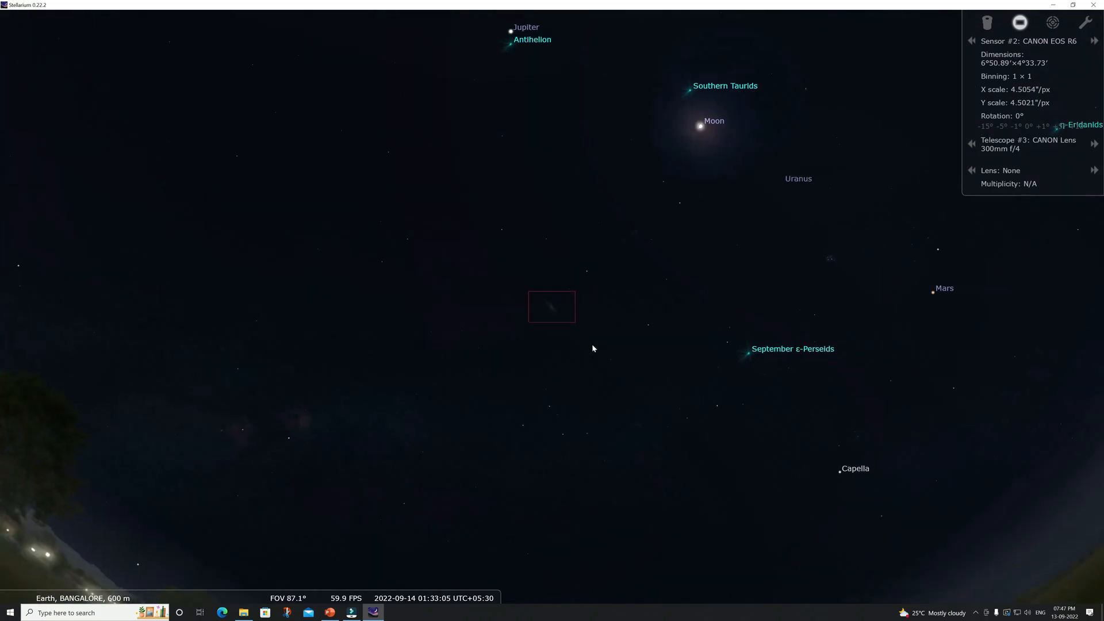
Frame the Helix Nebula and compare several camera sensor fields on it.
scroll(down, 3)
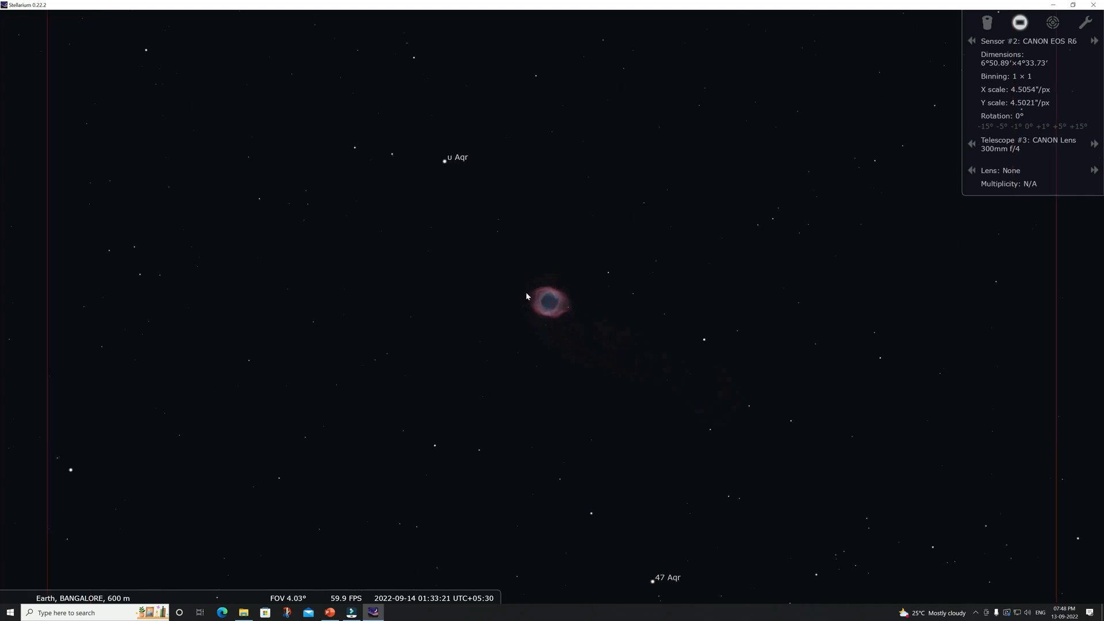
click(1093, 144)
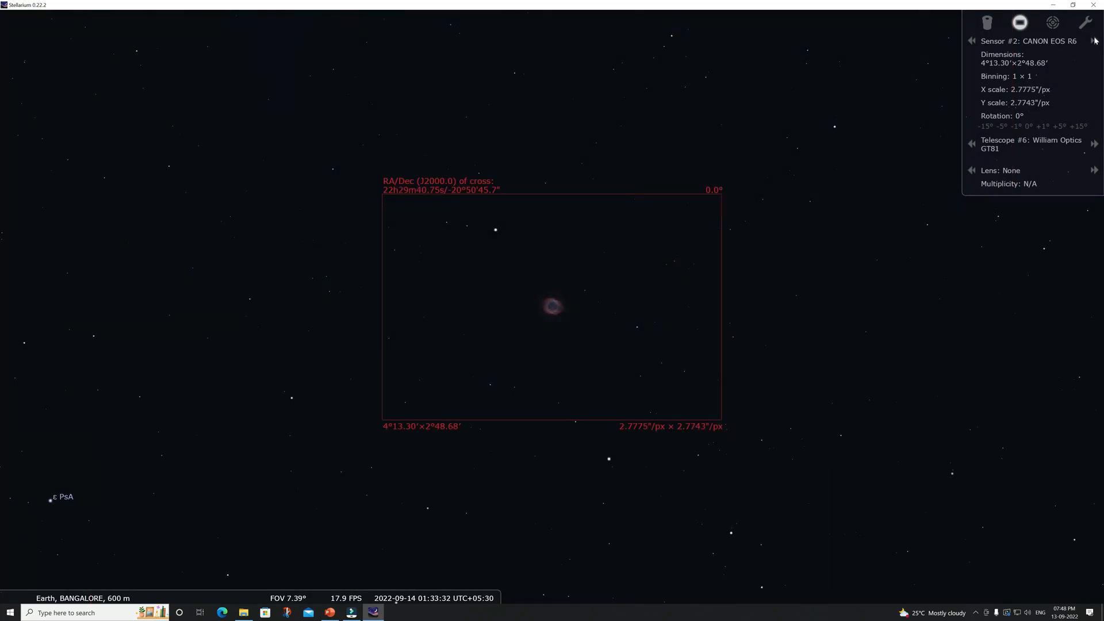
click(1094, 41)
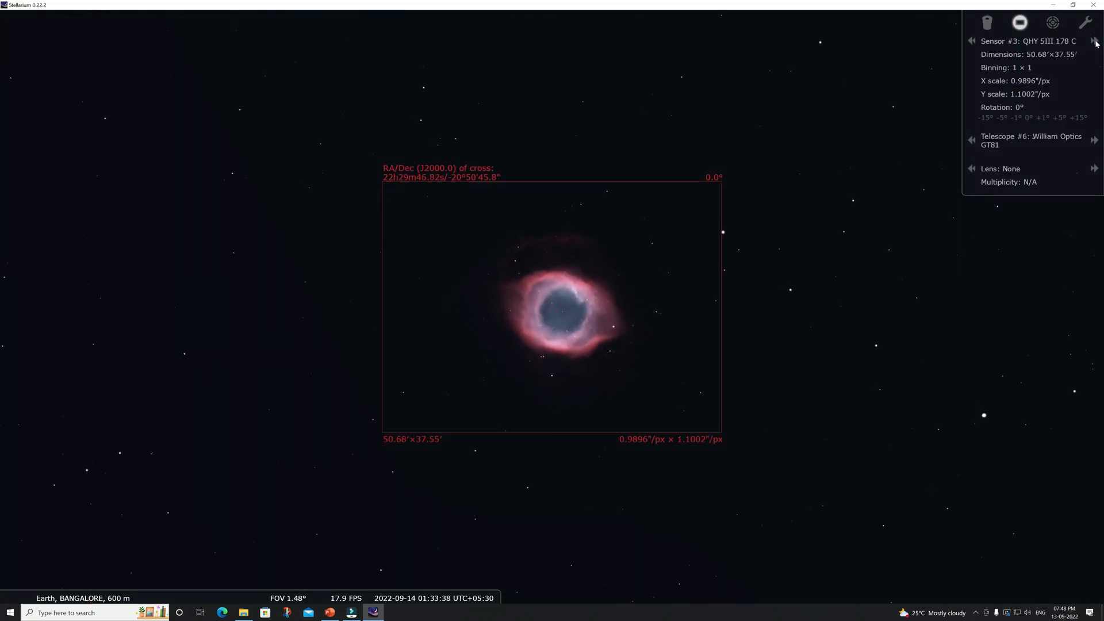
click(1095, 42)
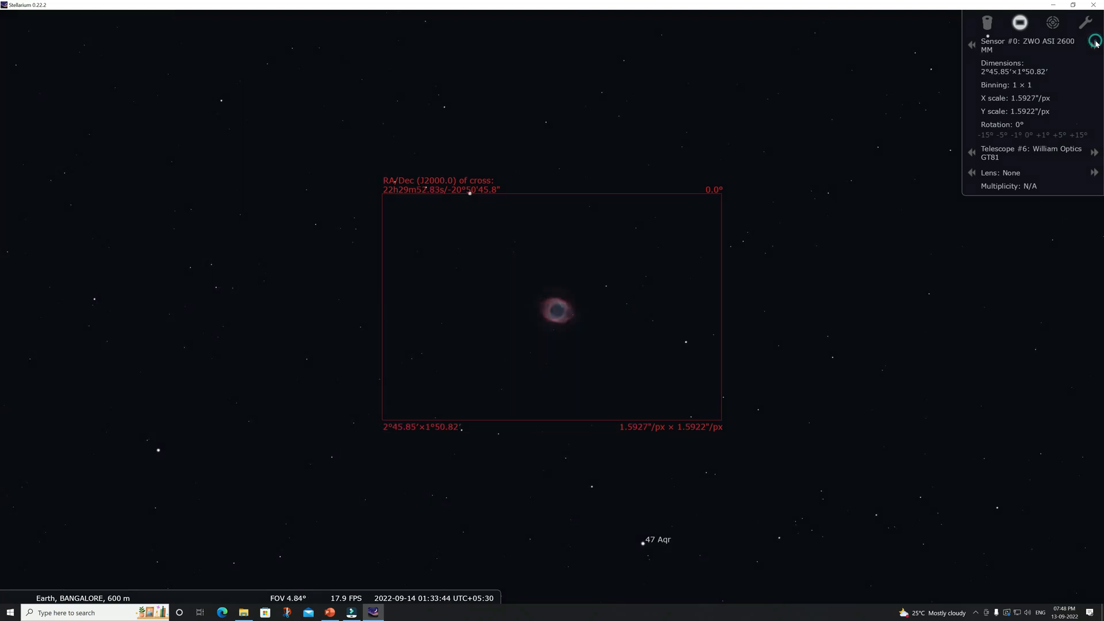
click(1093, 41)
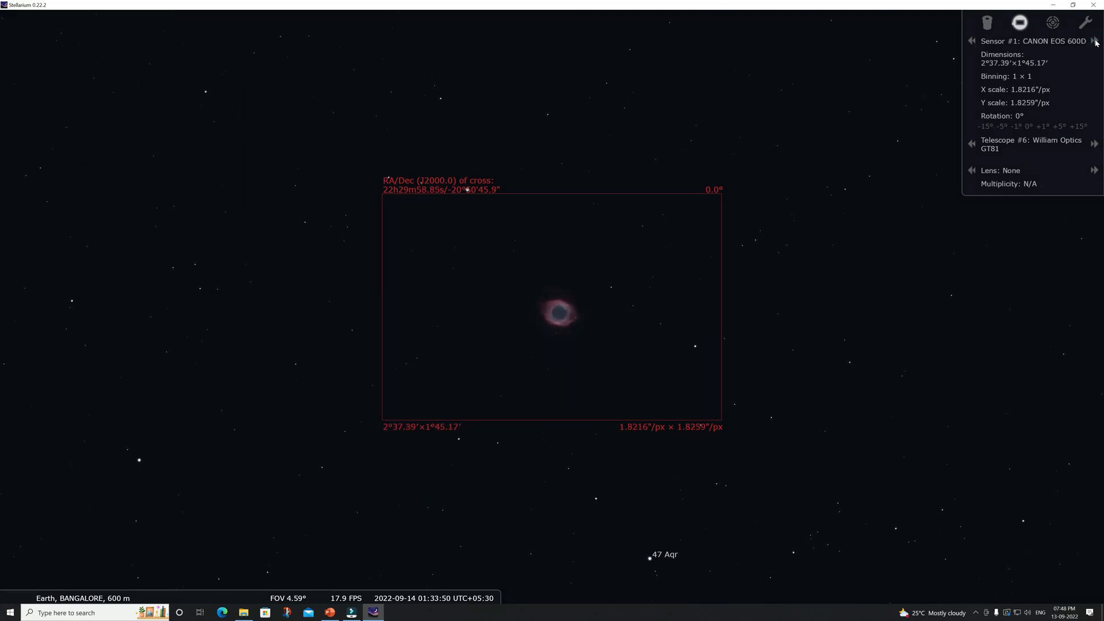
click(1093, 40)
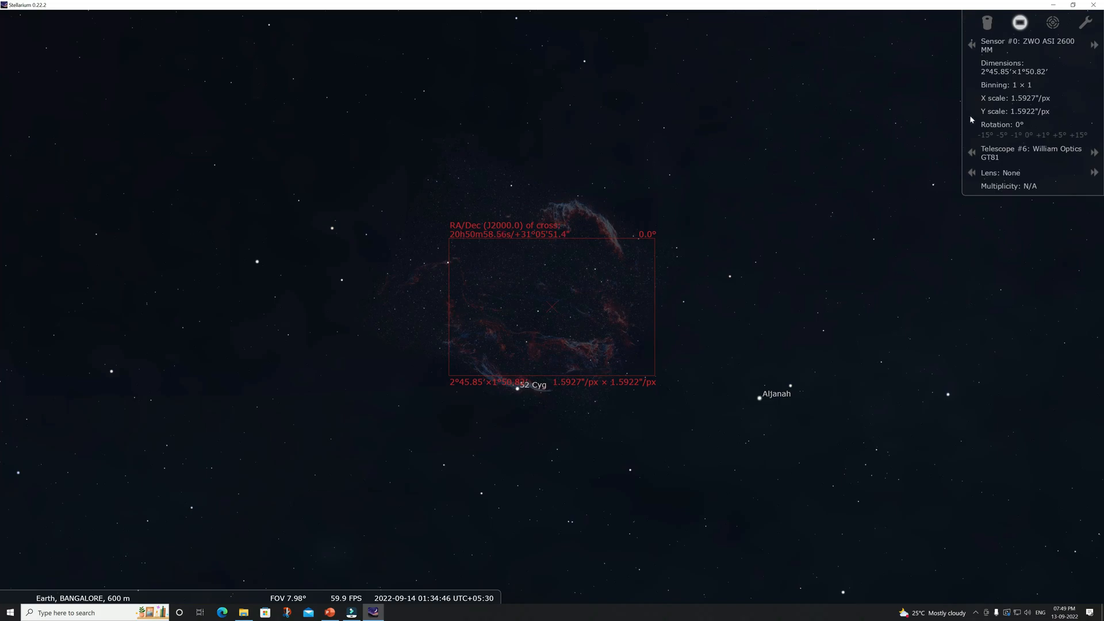
Compare further camera sensor frames on the Veil Nebula before returning to a wide view.
click(1094, 42)
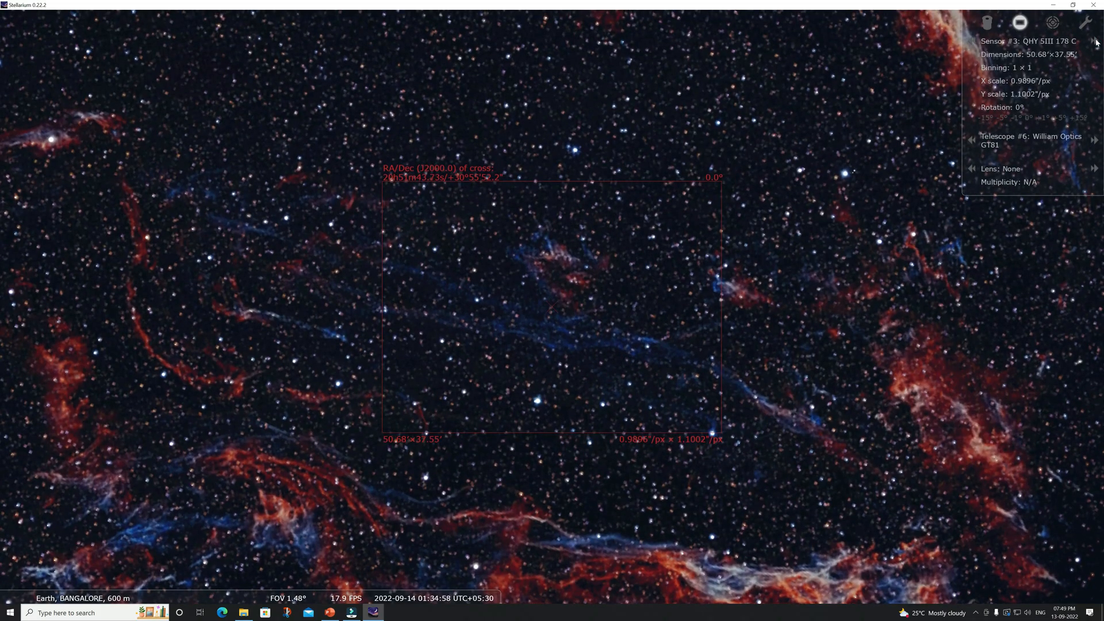
click(973, 42)
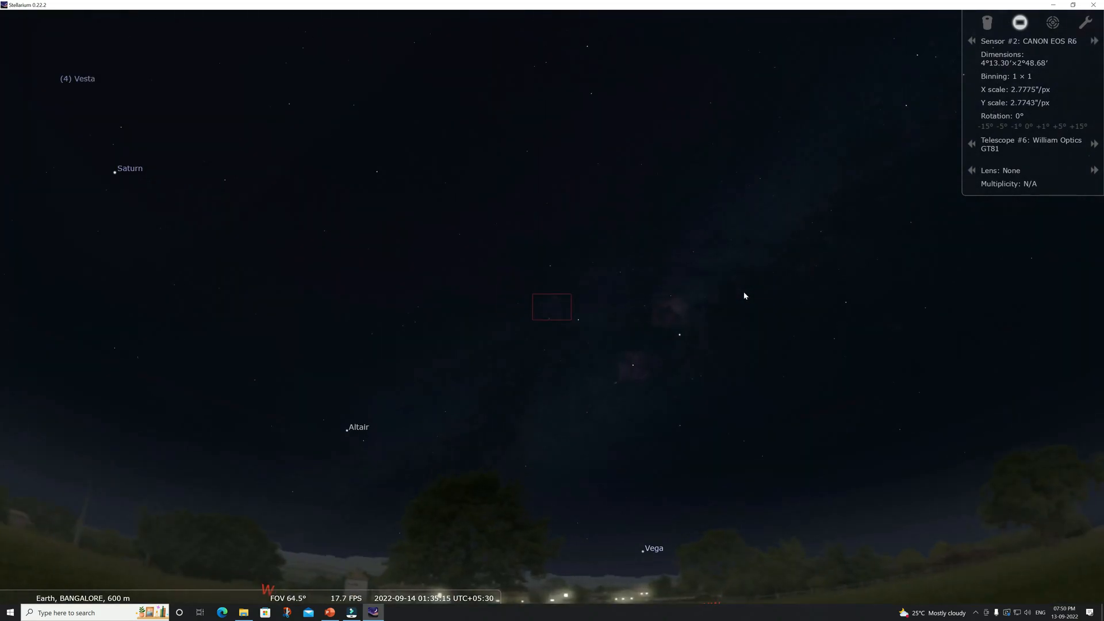
Frame Saturn and toggle the GT81's lens between the 2x and 3x Barlow.
click(1093, 41)
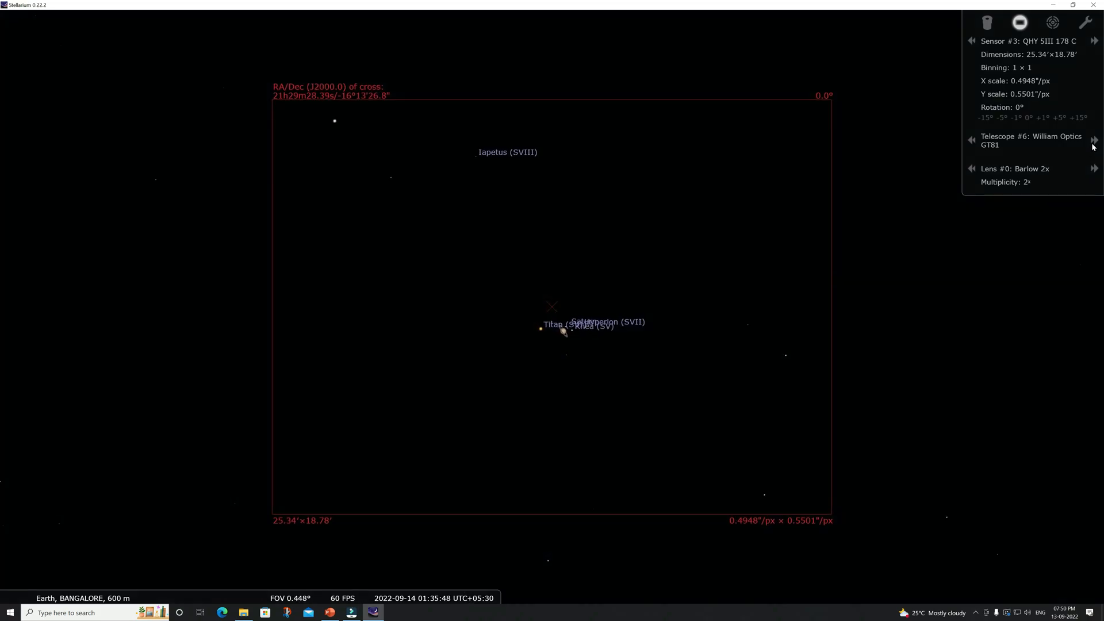
click(1093, 42)
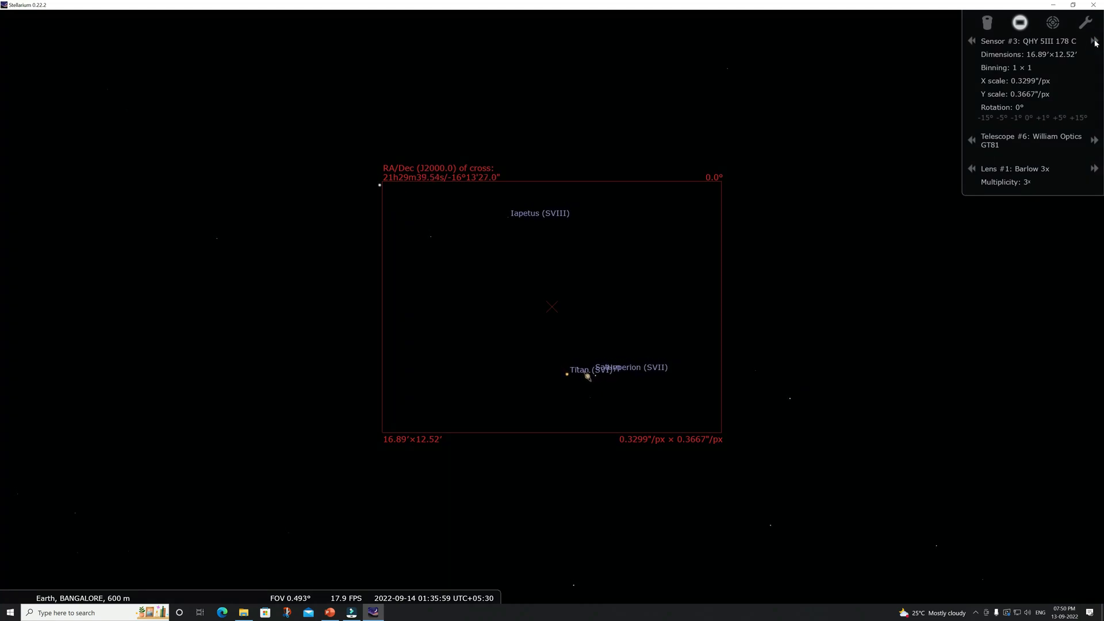
click(973, 167)
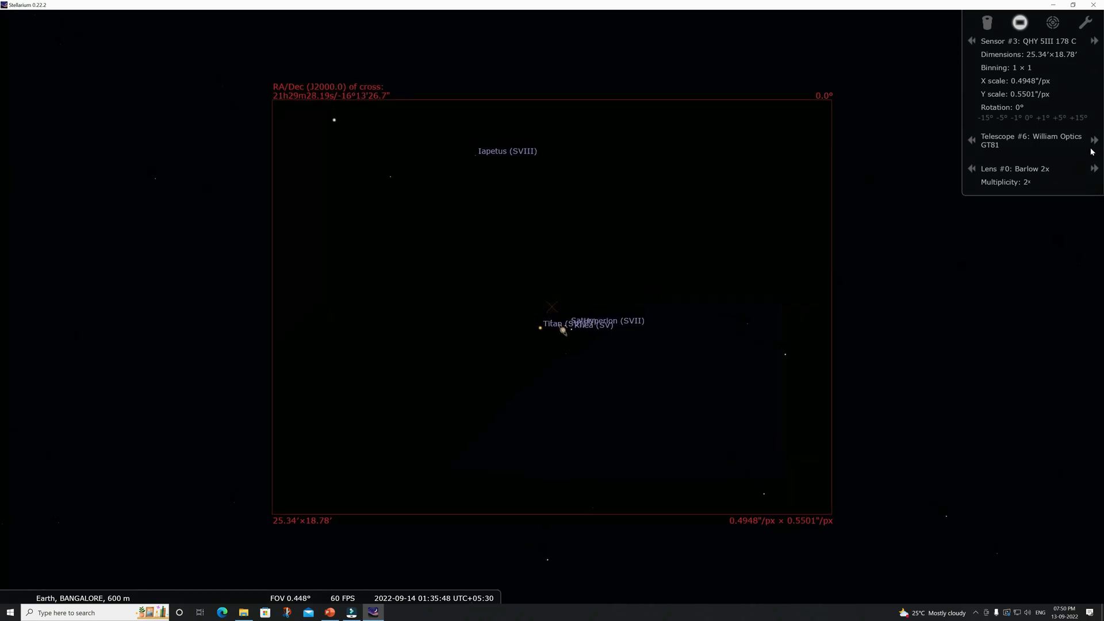
click(1093, 168)
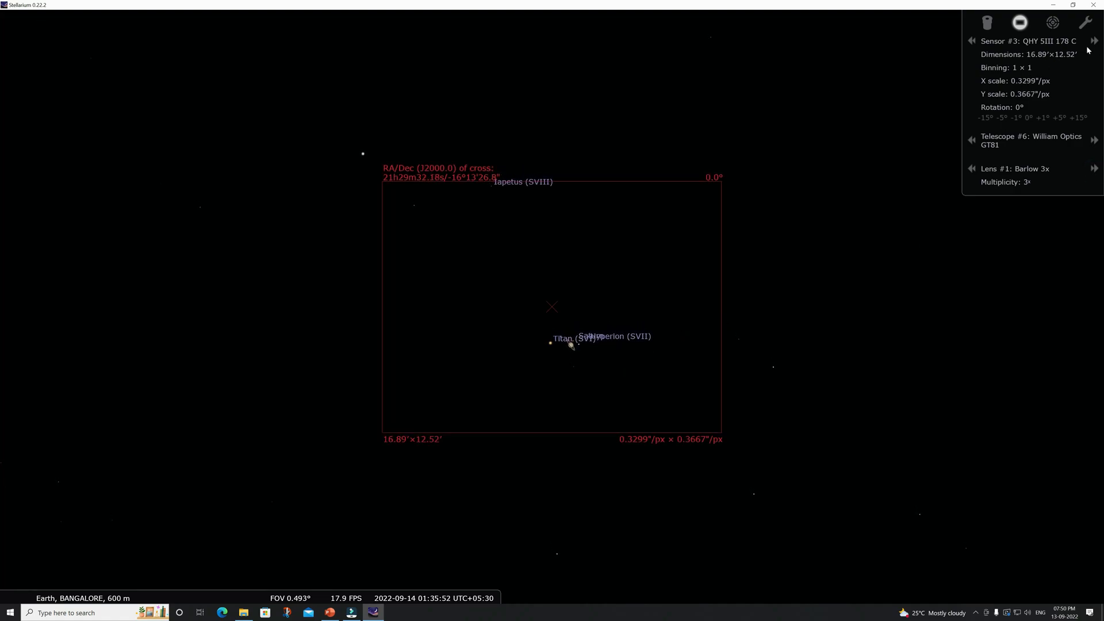
Compare the Canon EOS R6 field on Saturn and settle on the QHY SIII 178 C sensor.
click(1095, 42)
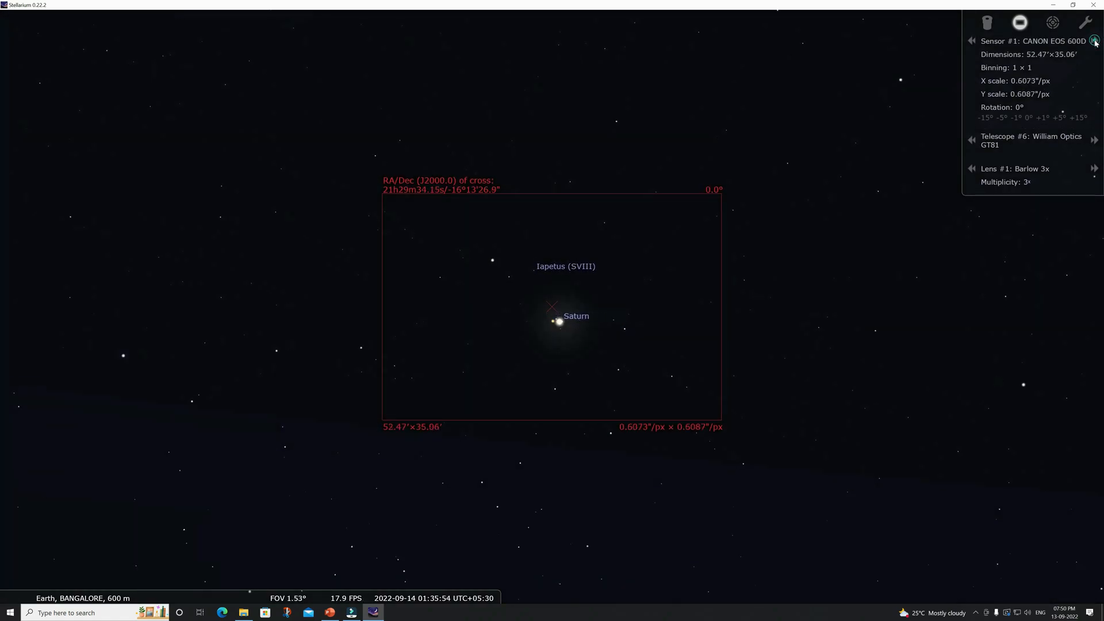
click(1094, 42)
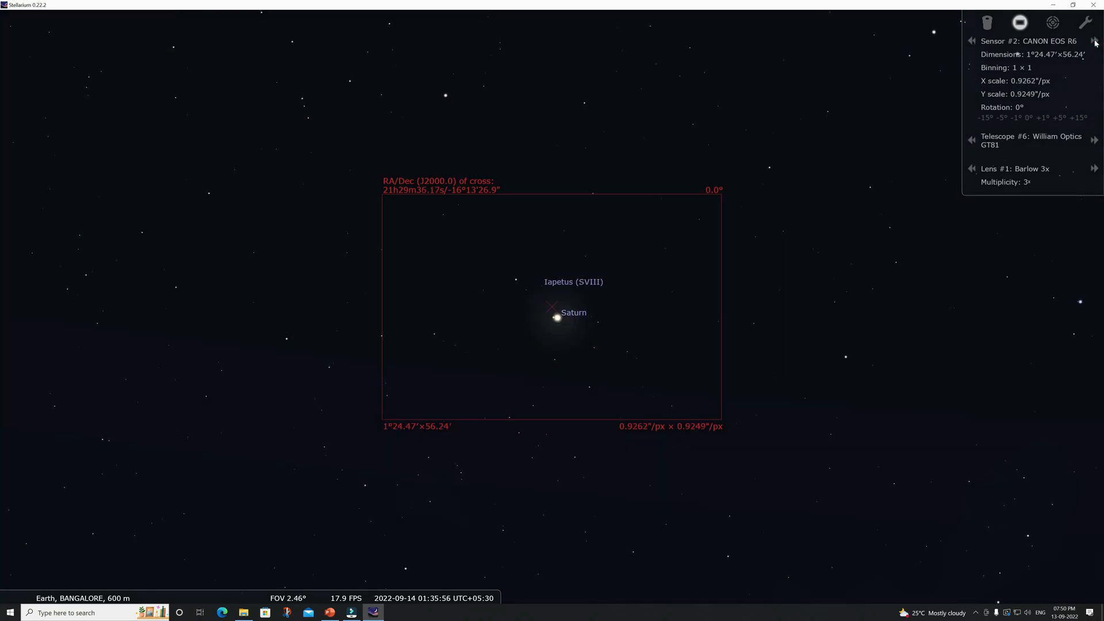
click(1093, 42)
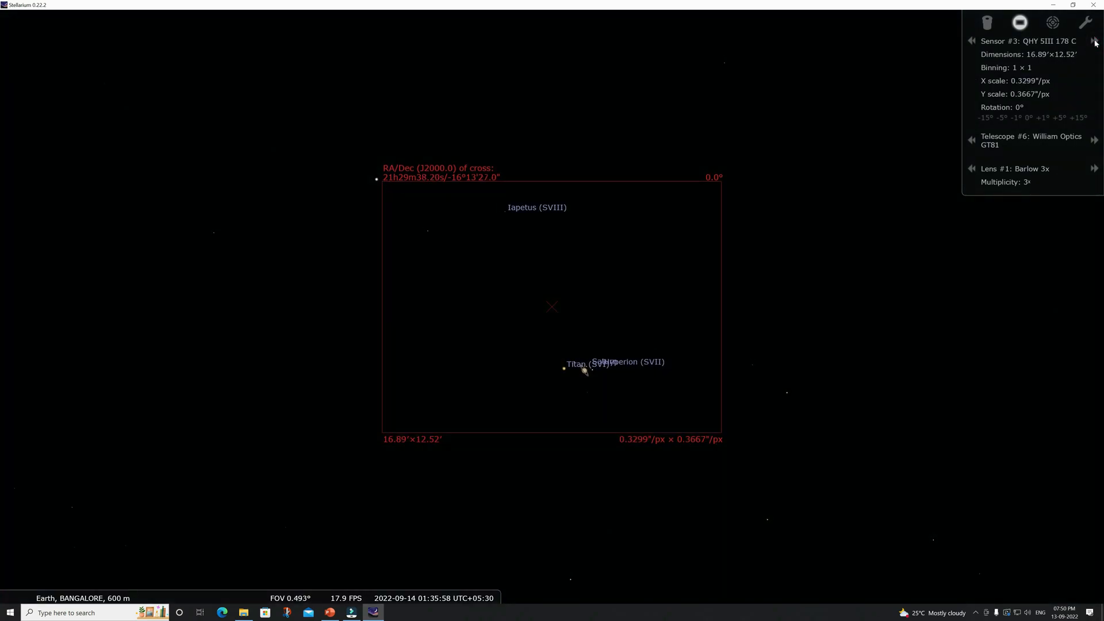